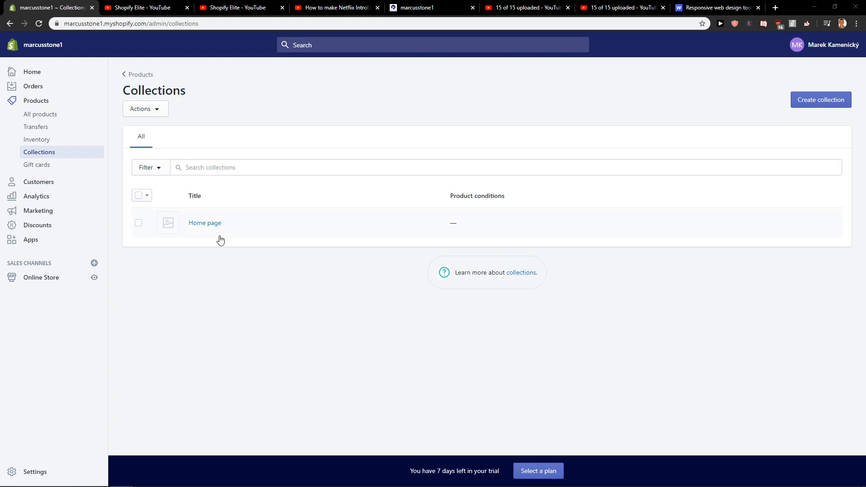
mouse_move(51, 159)
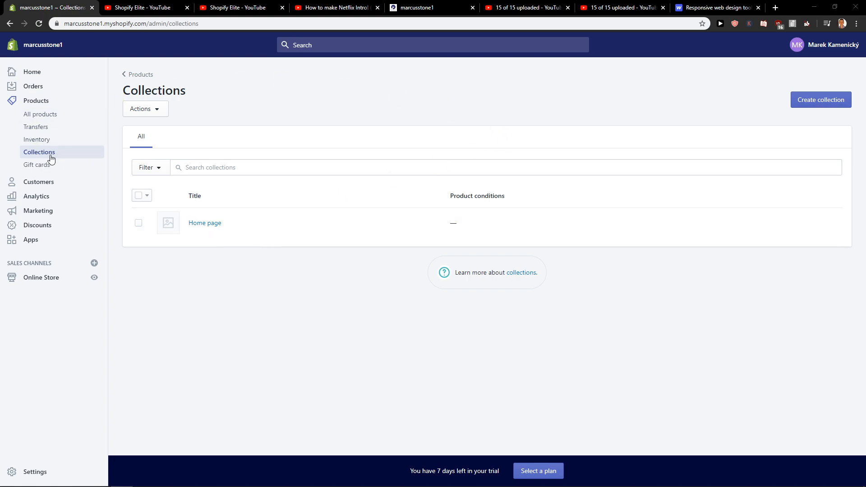
Step: Start a new collection titled 'Summer collection' with description '123'
left_click(820, 100)
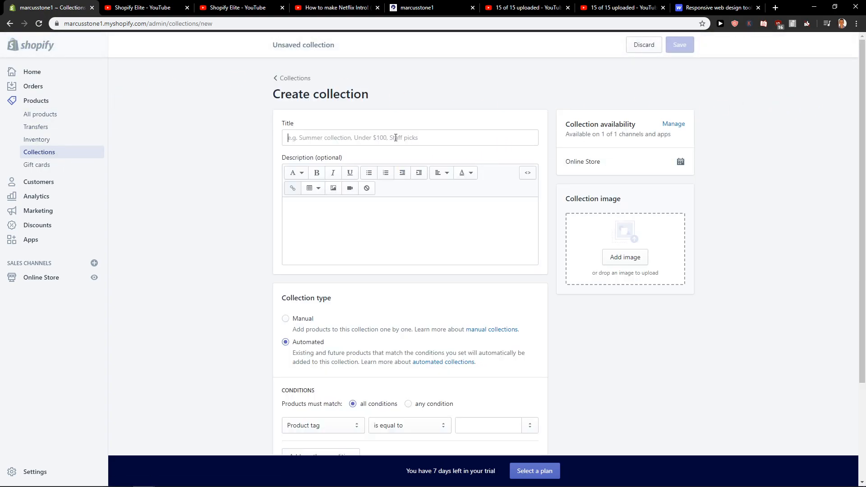
type("How To ADD Folder in GMAIL")
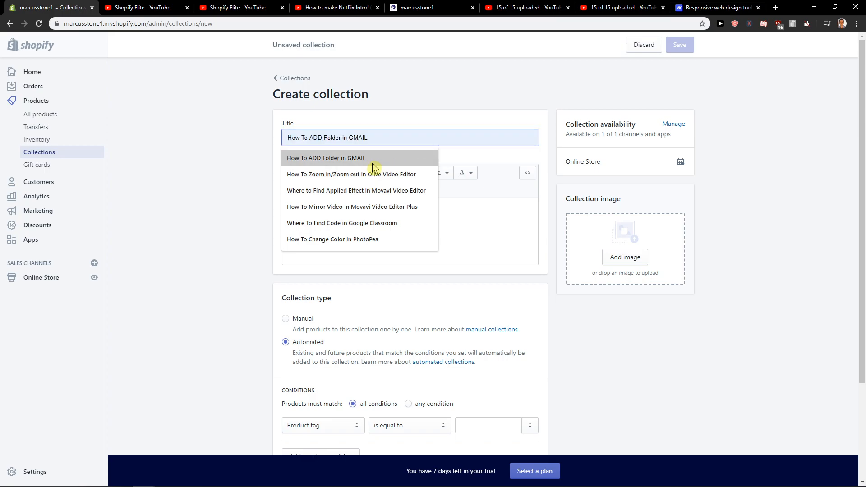
type("Summer collection")
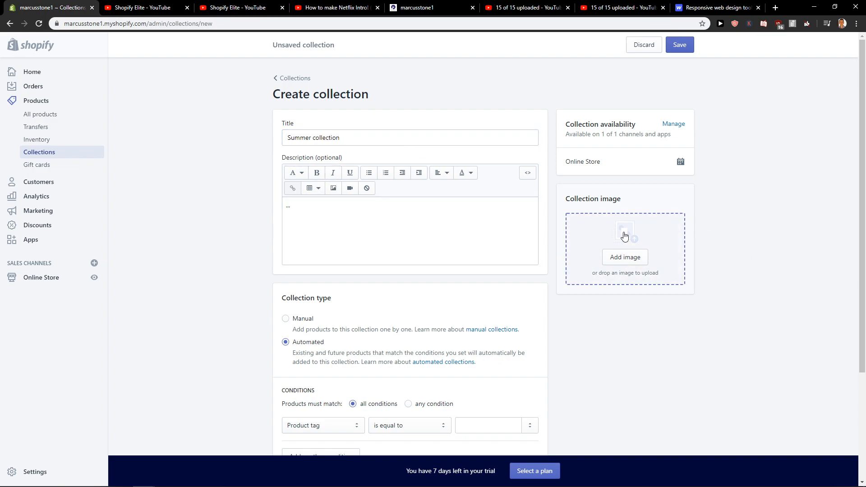
Step: Give it the automated condition Product tag is equal to 1 and save it
scroll("down", 3)
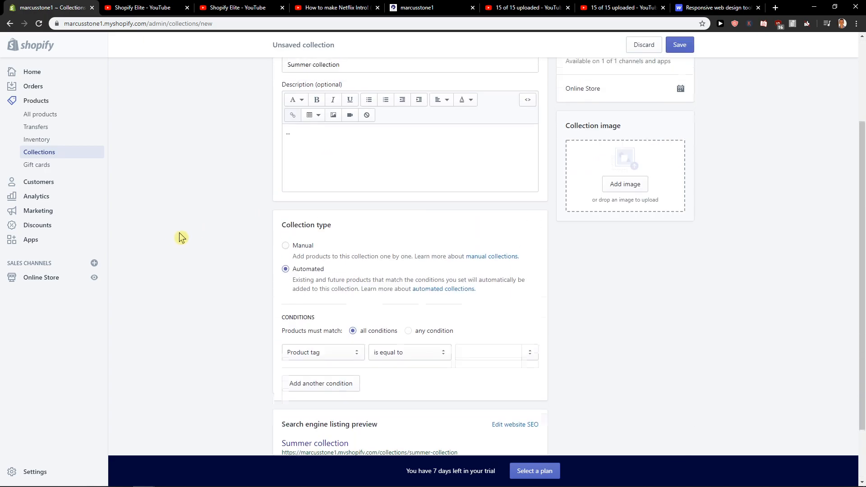
scroll("down", 3)
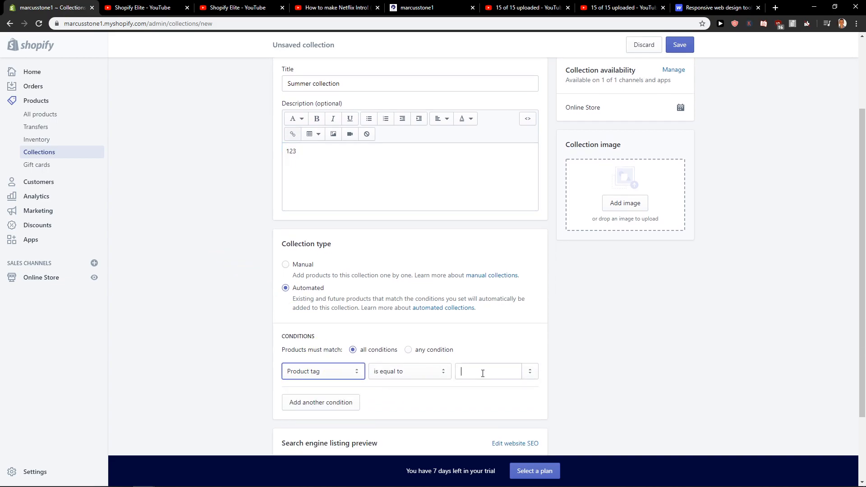
type("1")
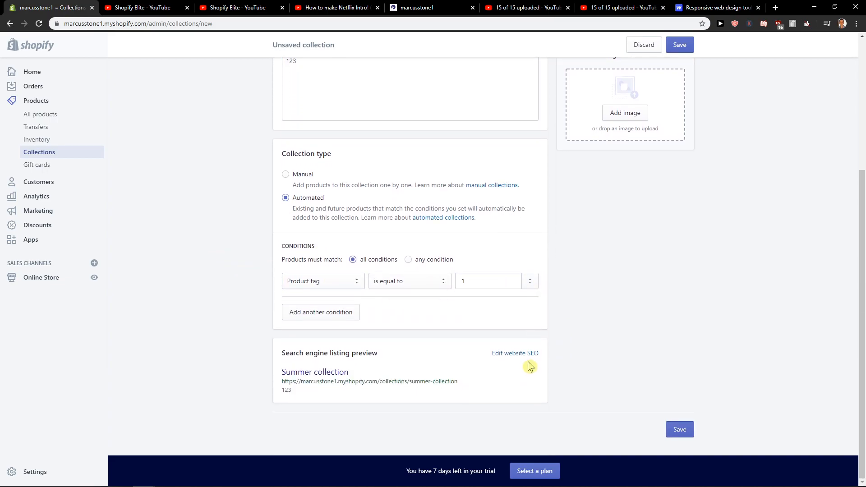
left_click(679, 429)
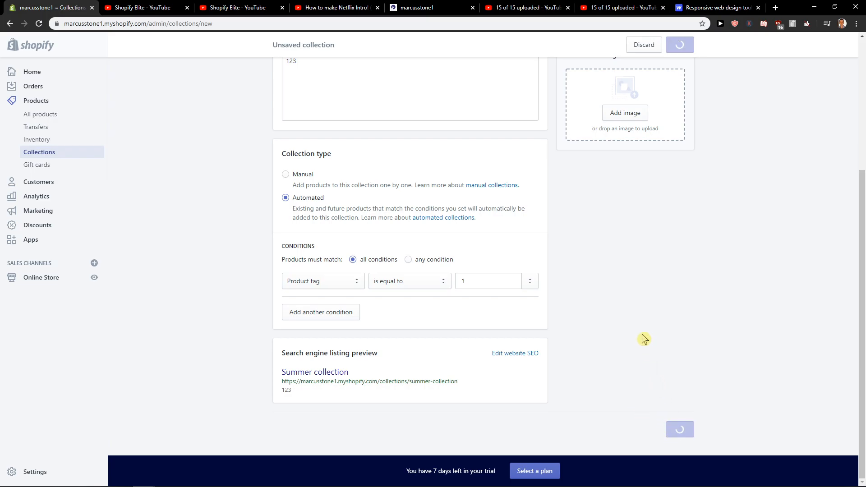
left_click(680, 44)
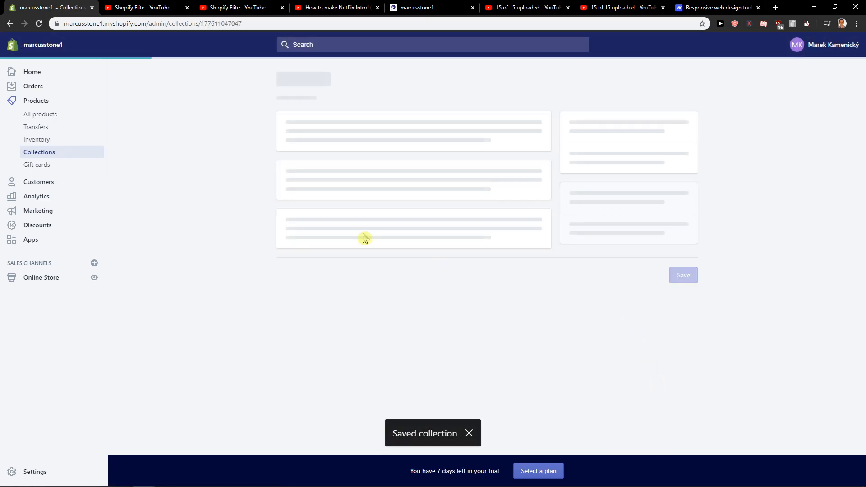
Step: Open Shoes Almani 2020 Edition, search its collections for 'Summer', and reopen Summer collection
left_click(40, 114)
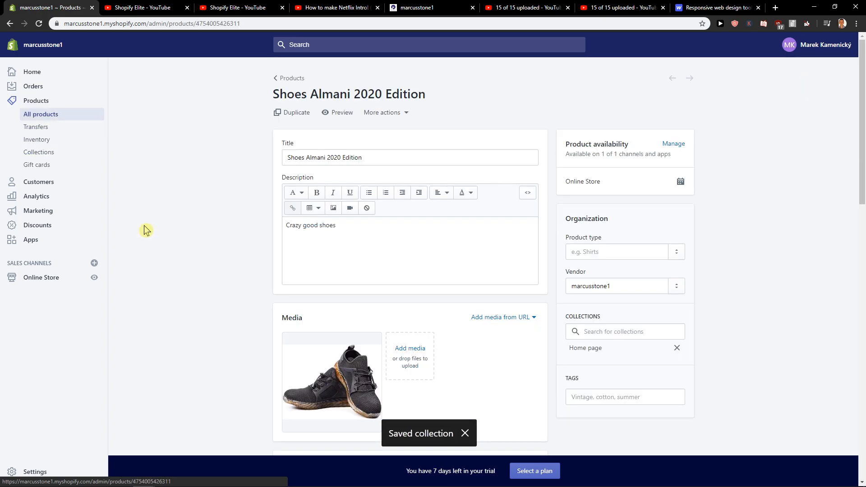
scroll("down", 3)
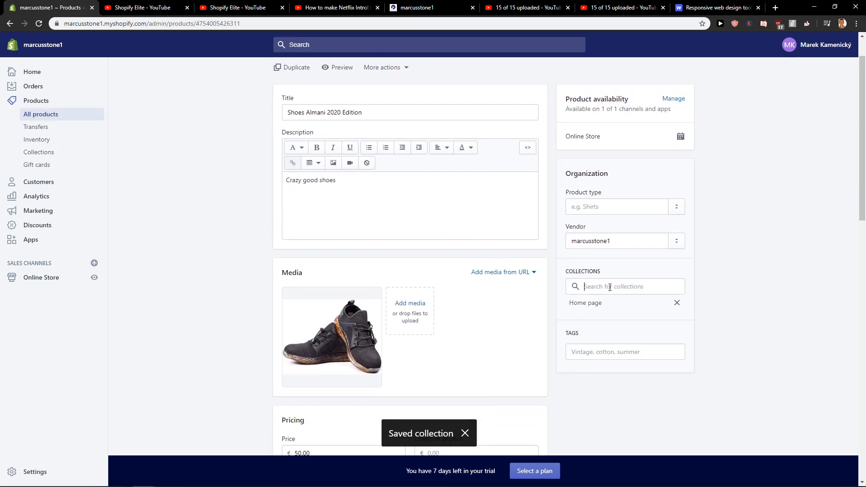
left_click(625, 286)
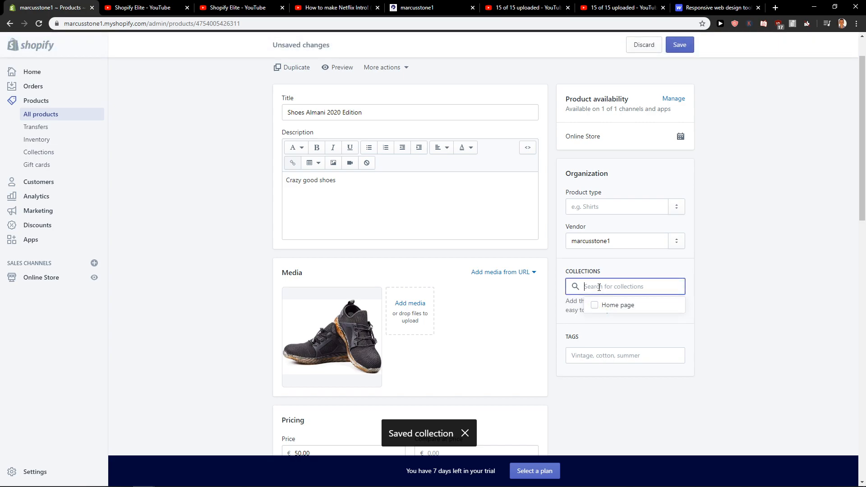
type("summ")
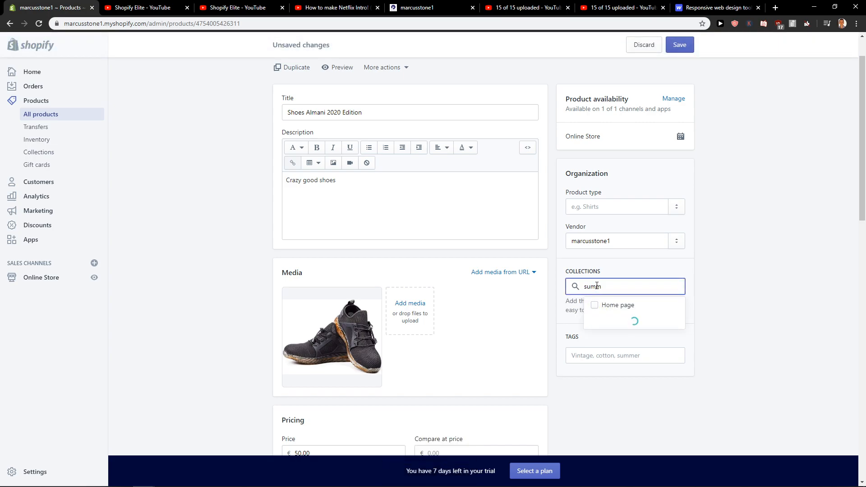
key("Backspace")
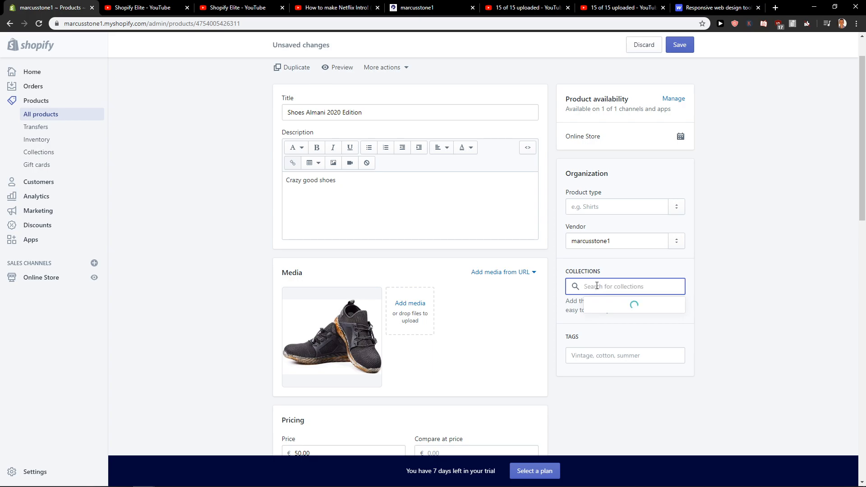
type("S")
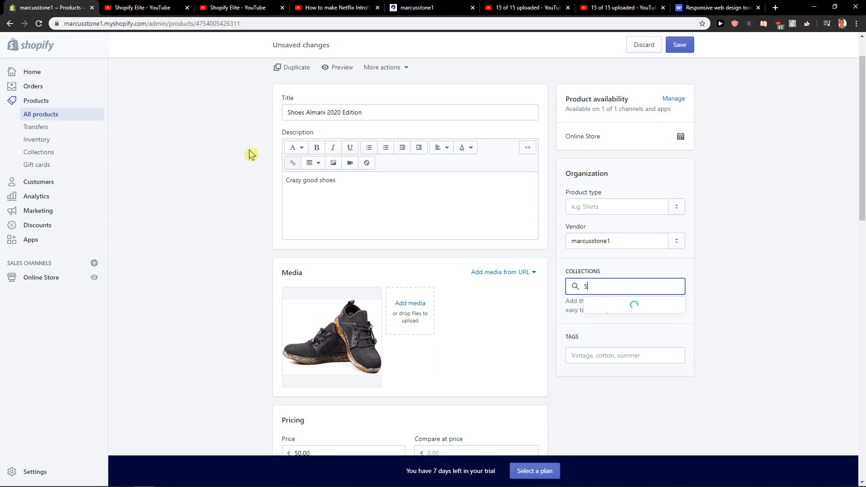
left_click(39, 152)
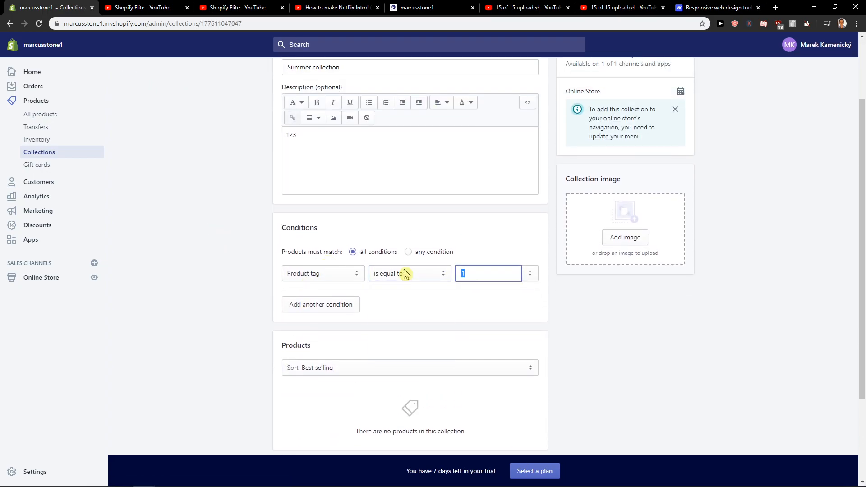
Step: Change the collection condition to Product title contains 2020, matching any condition, and save
left_click(408, 252)
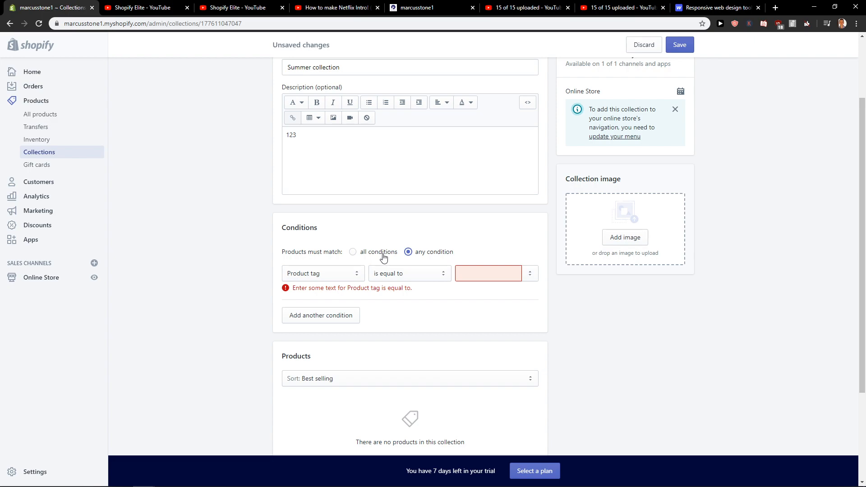
left_click(409, 273)
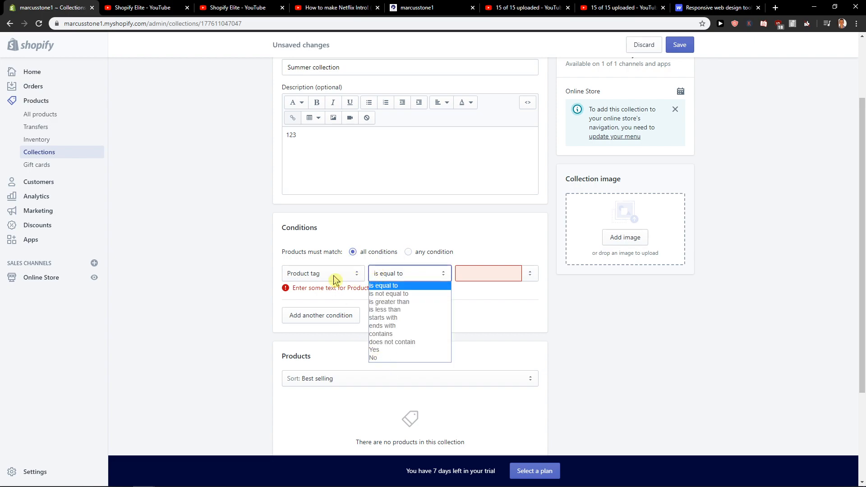
left_click(380, 334)
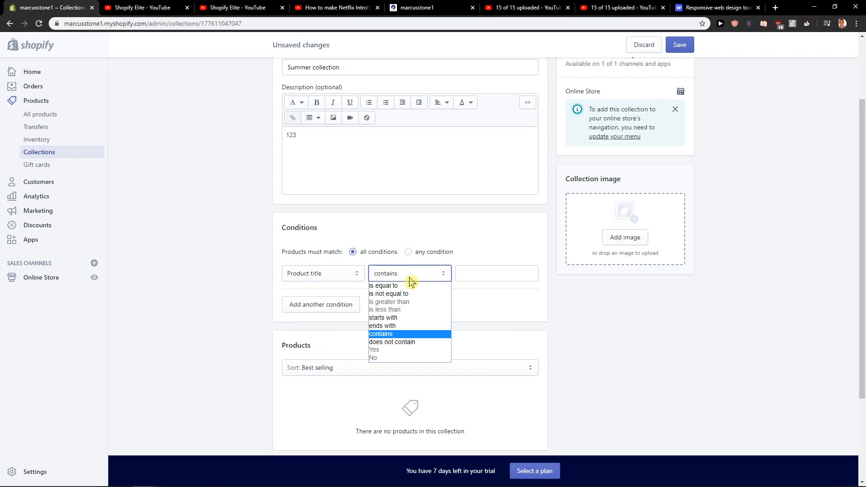
left_click(381, 333)
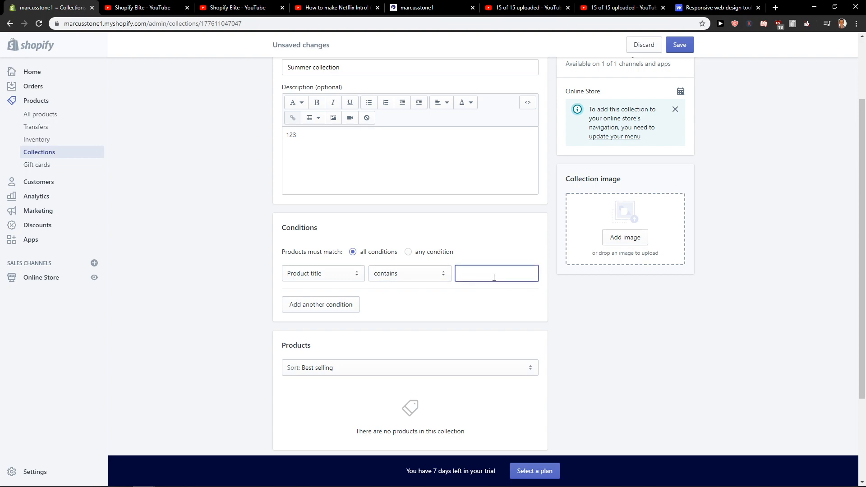
type("e")
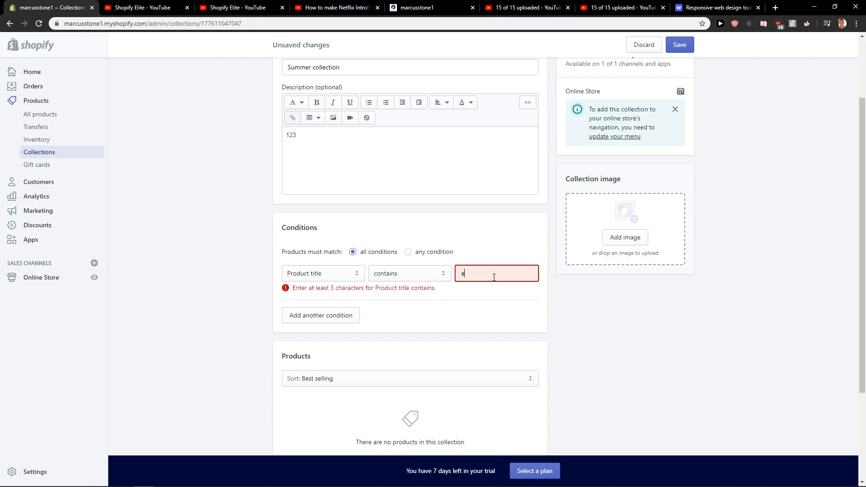
type("2020")
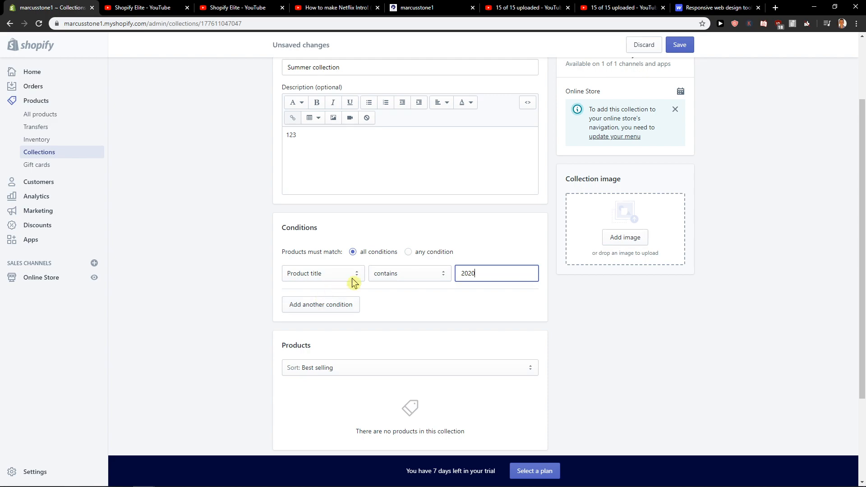
left_click(679, 45)
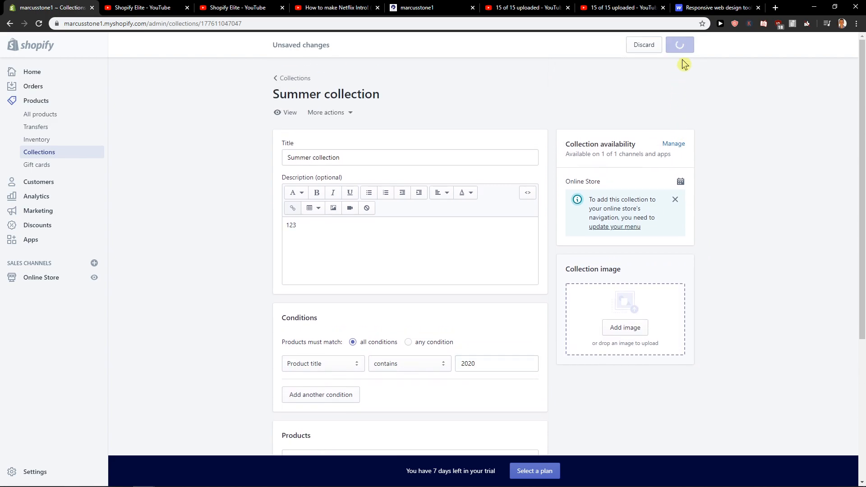
left_click(679, 45)
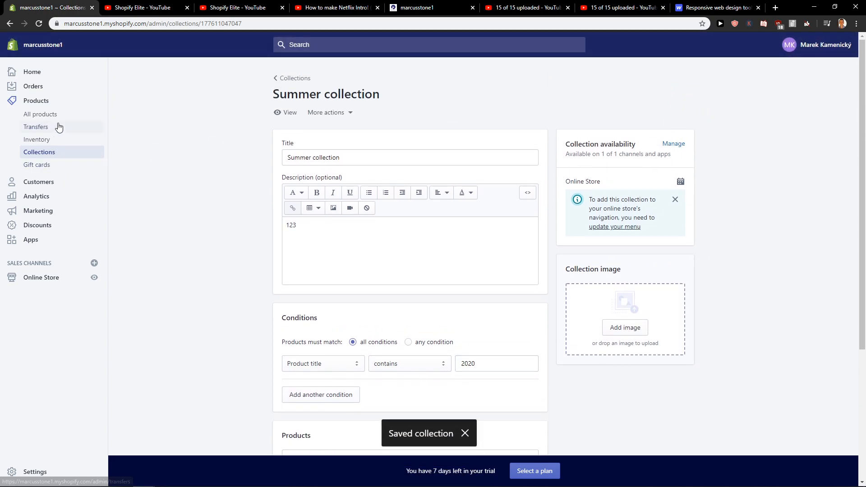
Step: Open Shoes Almani 2020 Edition from the product list to confirm its Summer collection membership
scroll("down", 3)
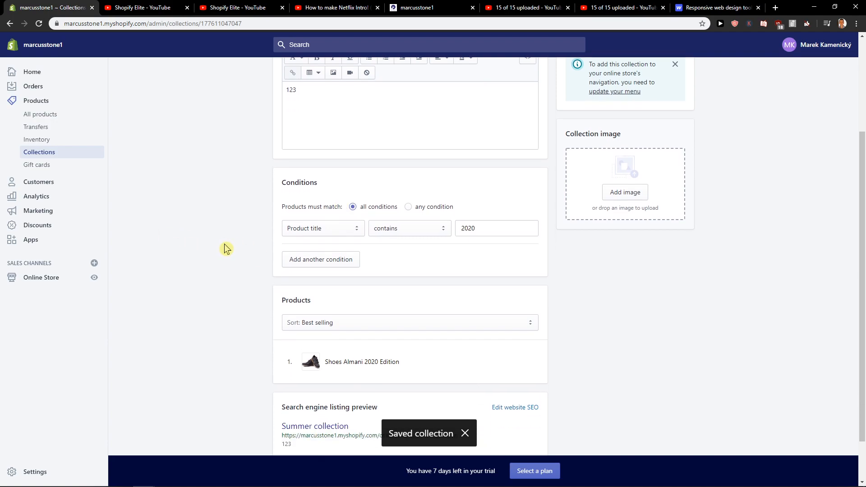
mouse_move(65, 121)
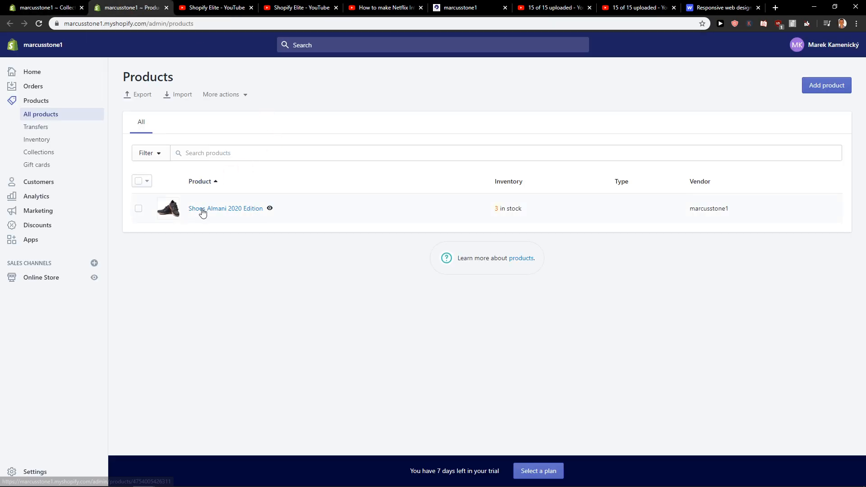
left_click(226, 208)
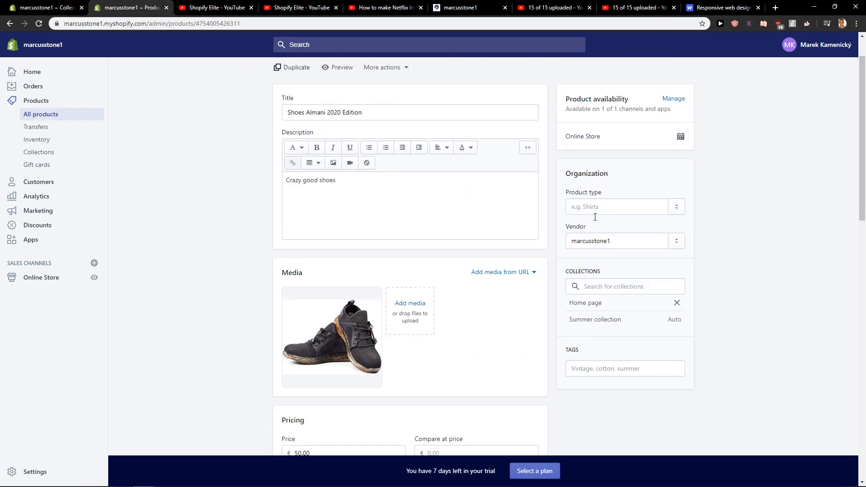
left_click(625, 286)
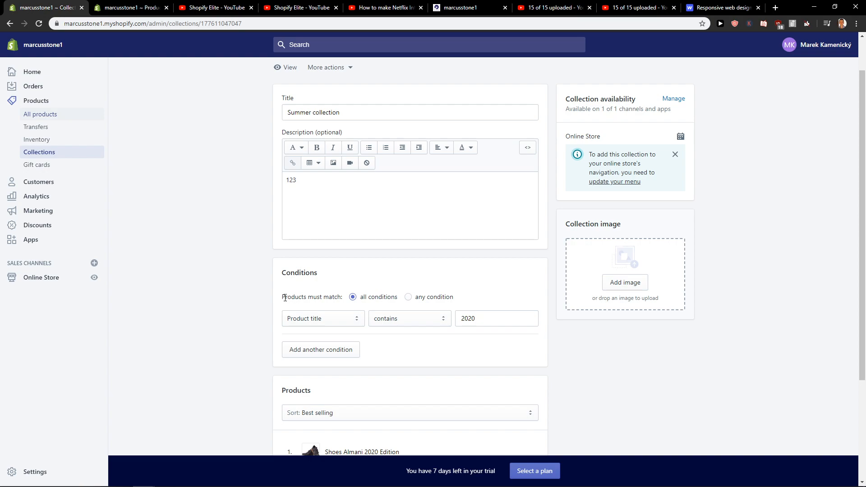
scroll("down", 3)
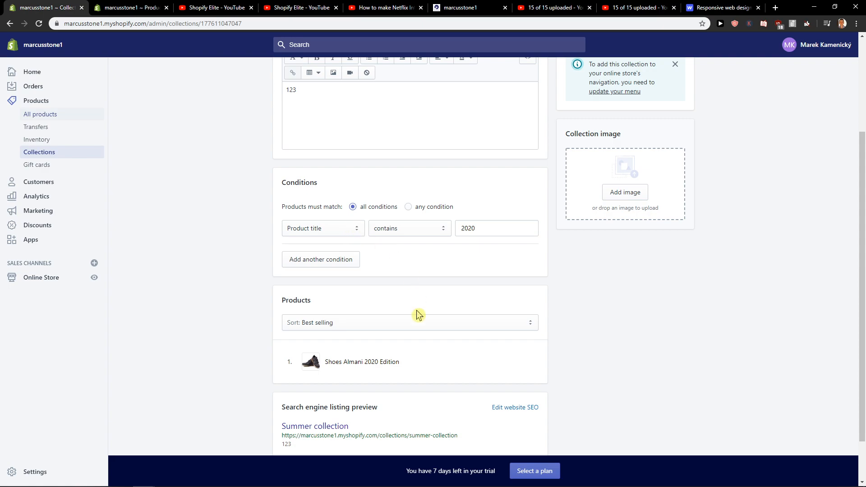
left_click(322, 228)
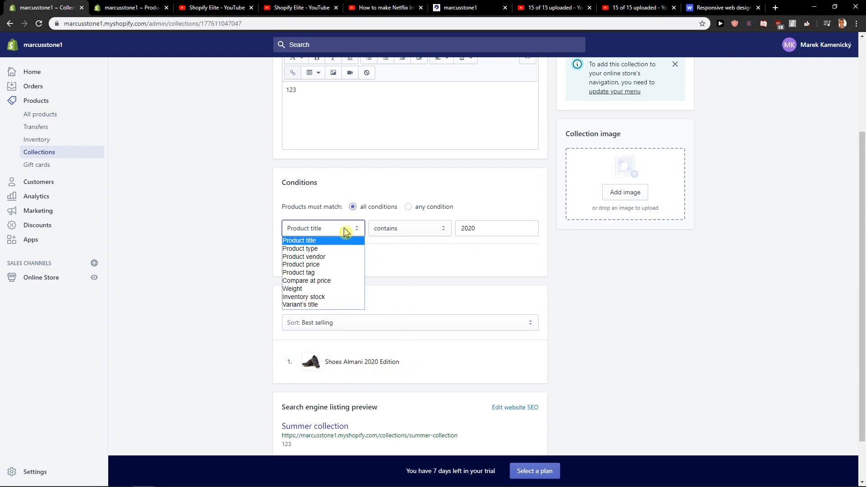
mouse_move(699, 303)
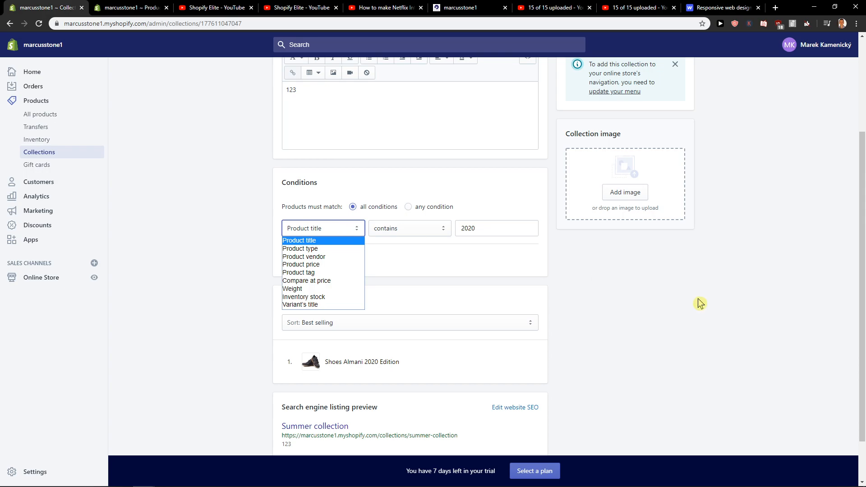
left_click(323, 240)
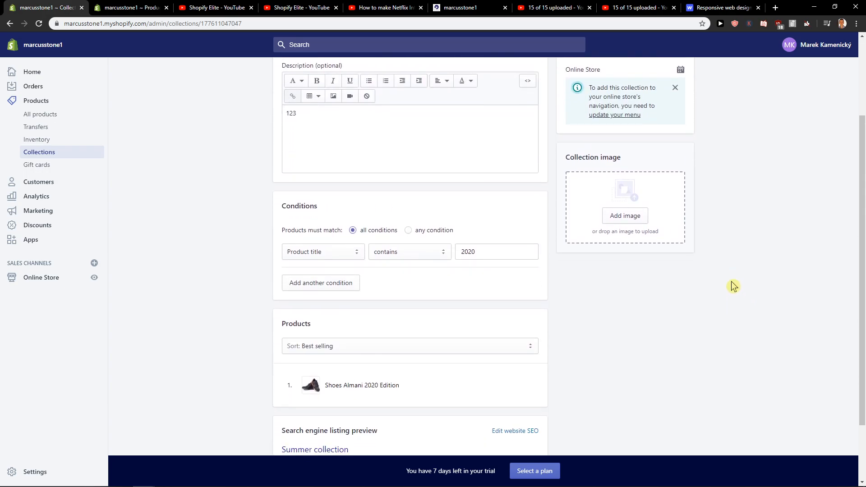
scroll("down", 3)
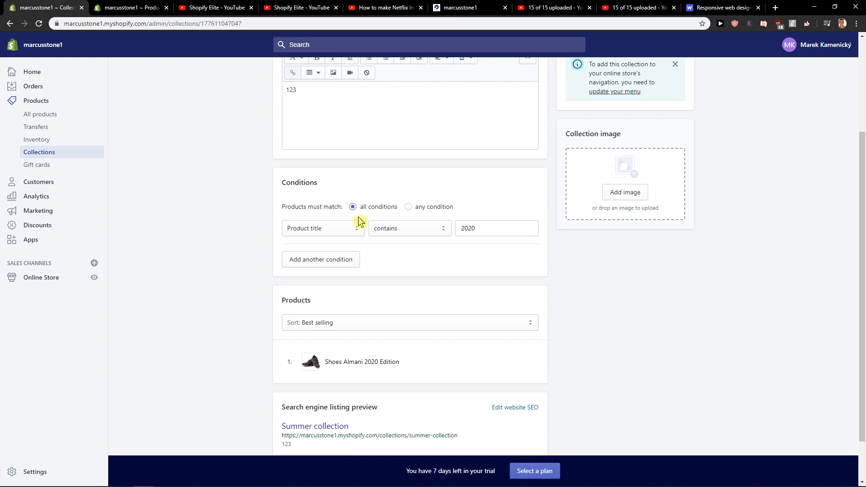
mouse_move(722, 394)
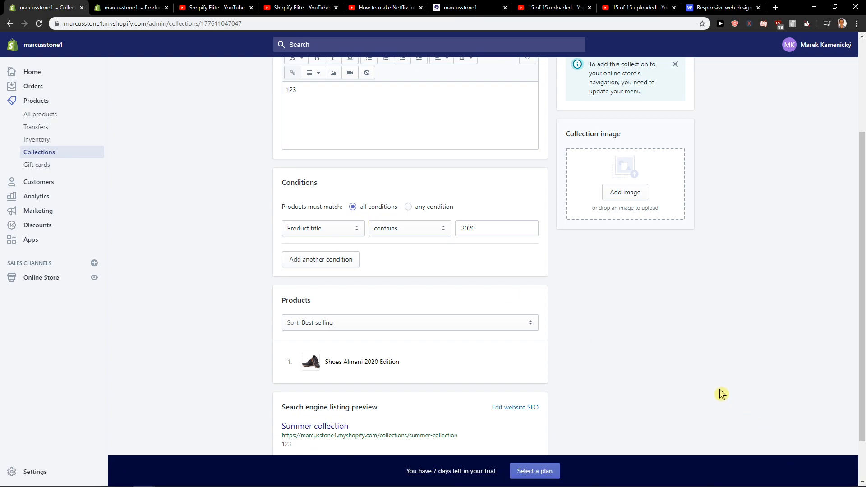